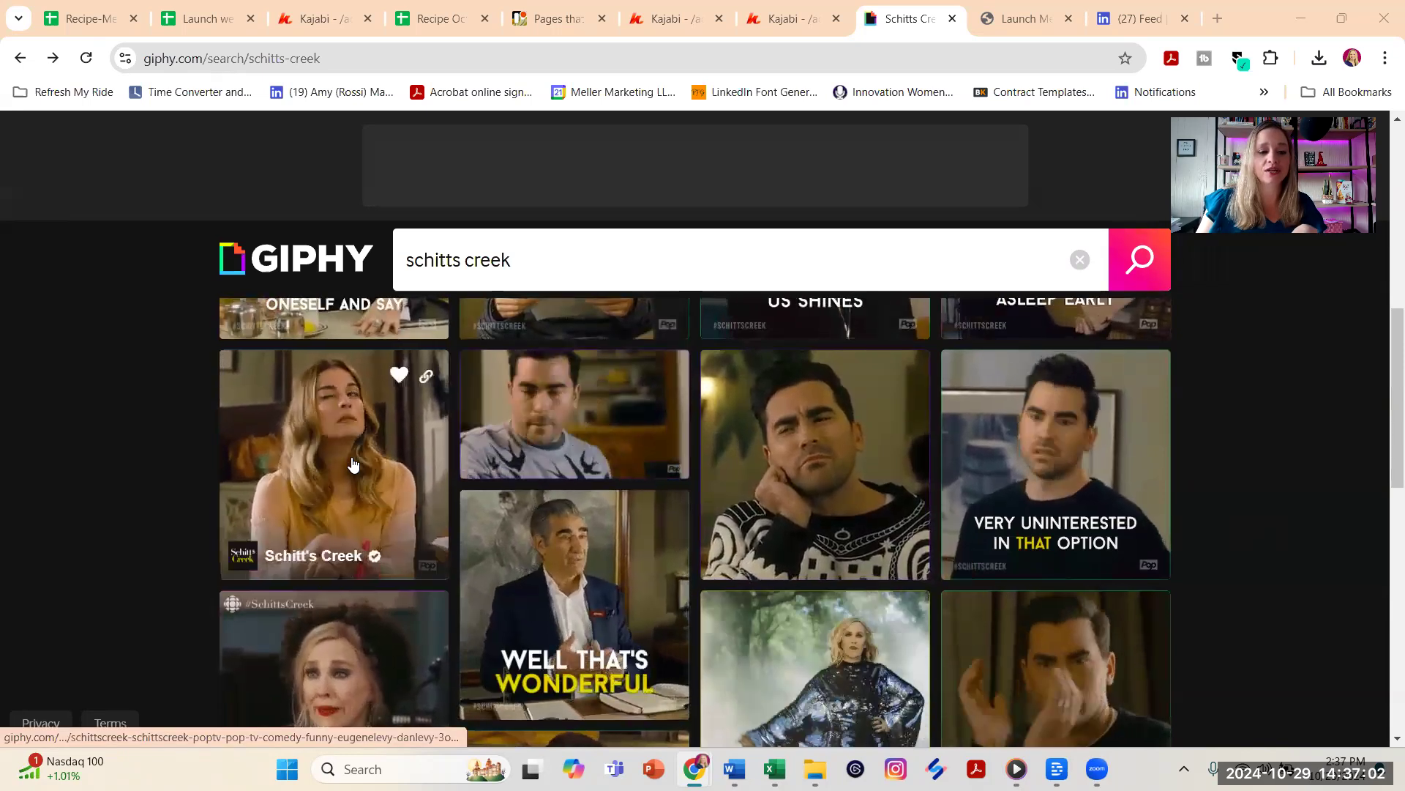
# Open the detail page of the winking Schitt's Creek GIF from the search results.
pyautogui.click(334, 461)
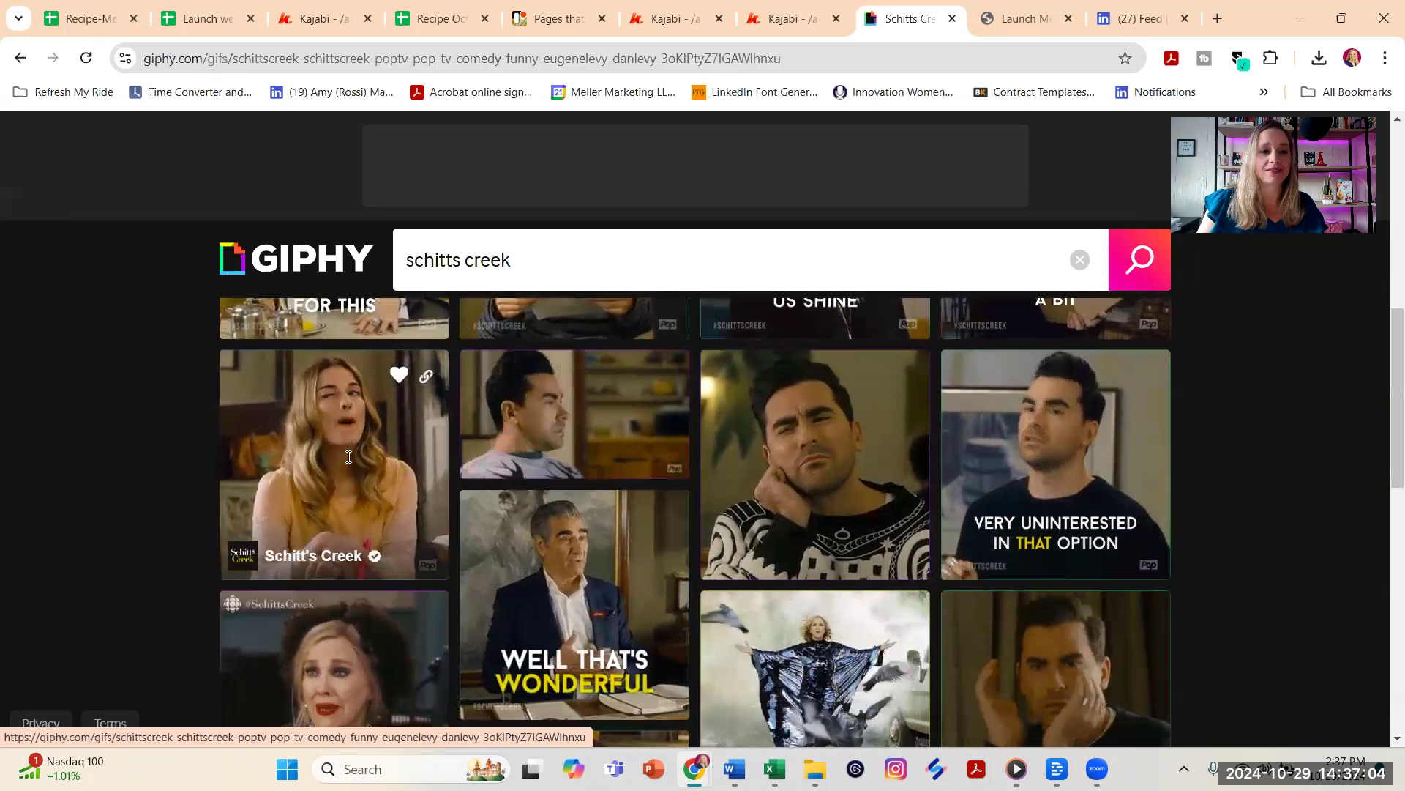
pyautogui.click(333, 461)
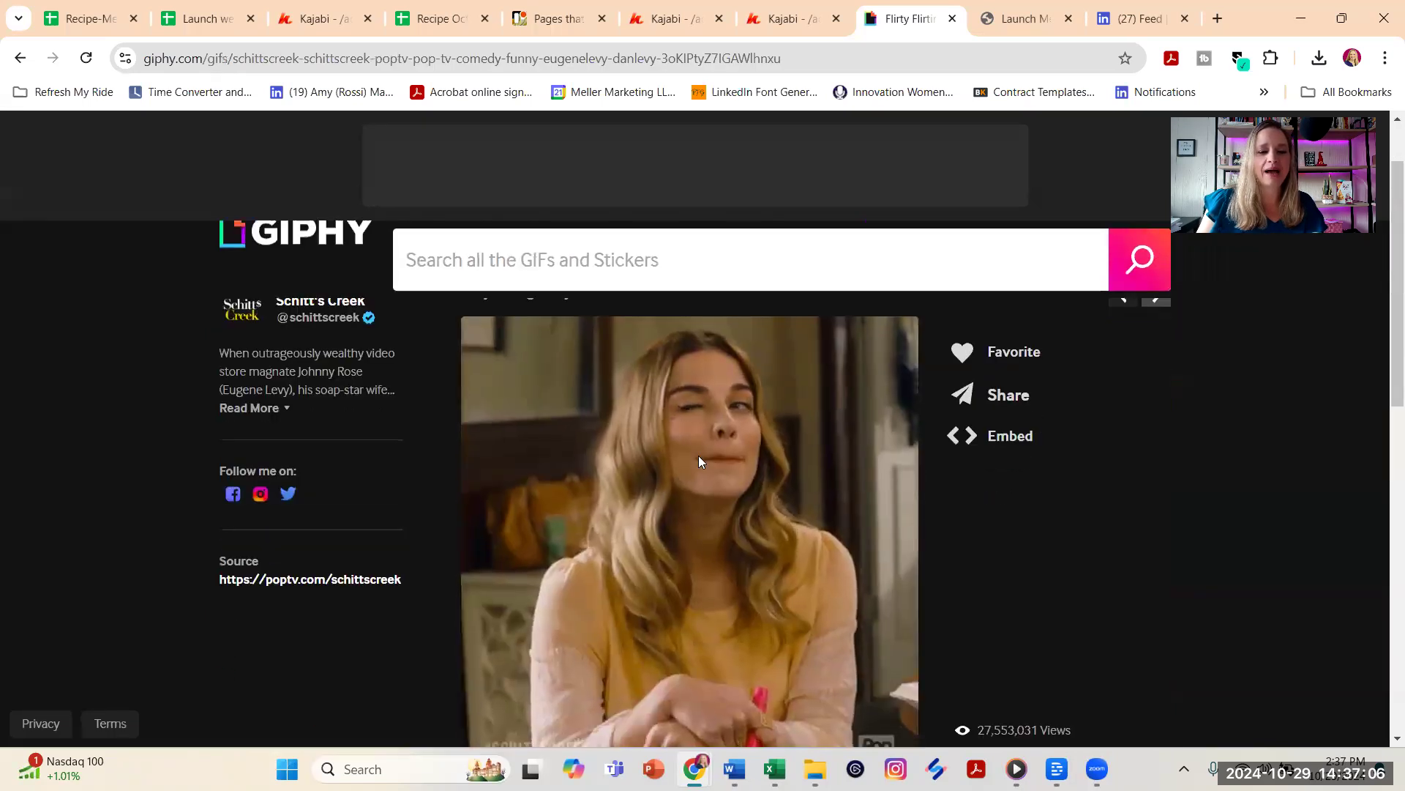
# Save the GIF via Save image as, named 'alexis-giphy (1).webp', into the Desktop gifs folder.
pyautogui.rightClick(700, 461)
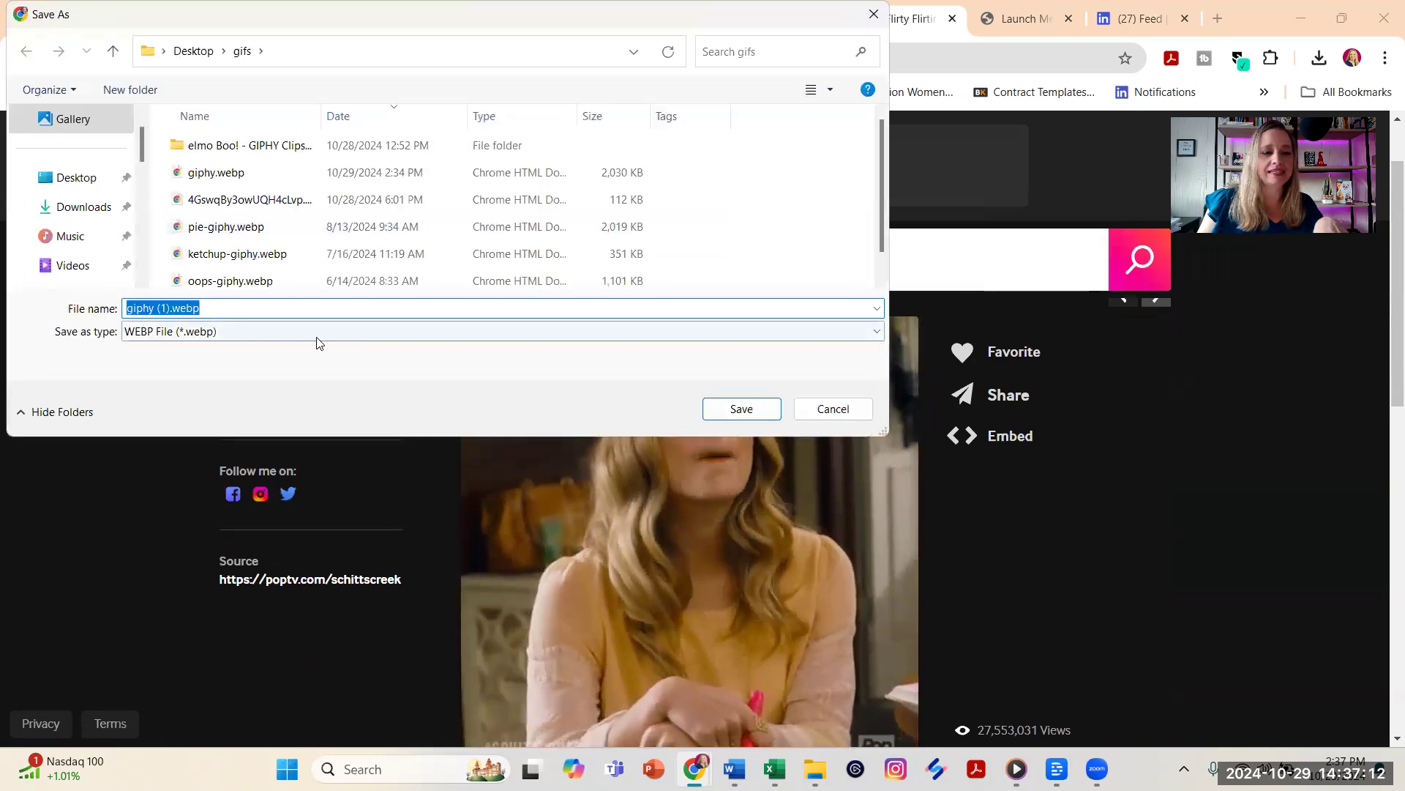
pyautogui.write('a')
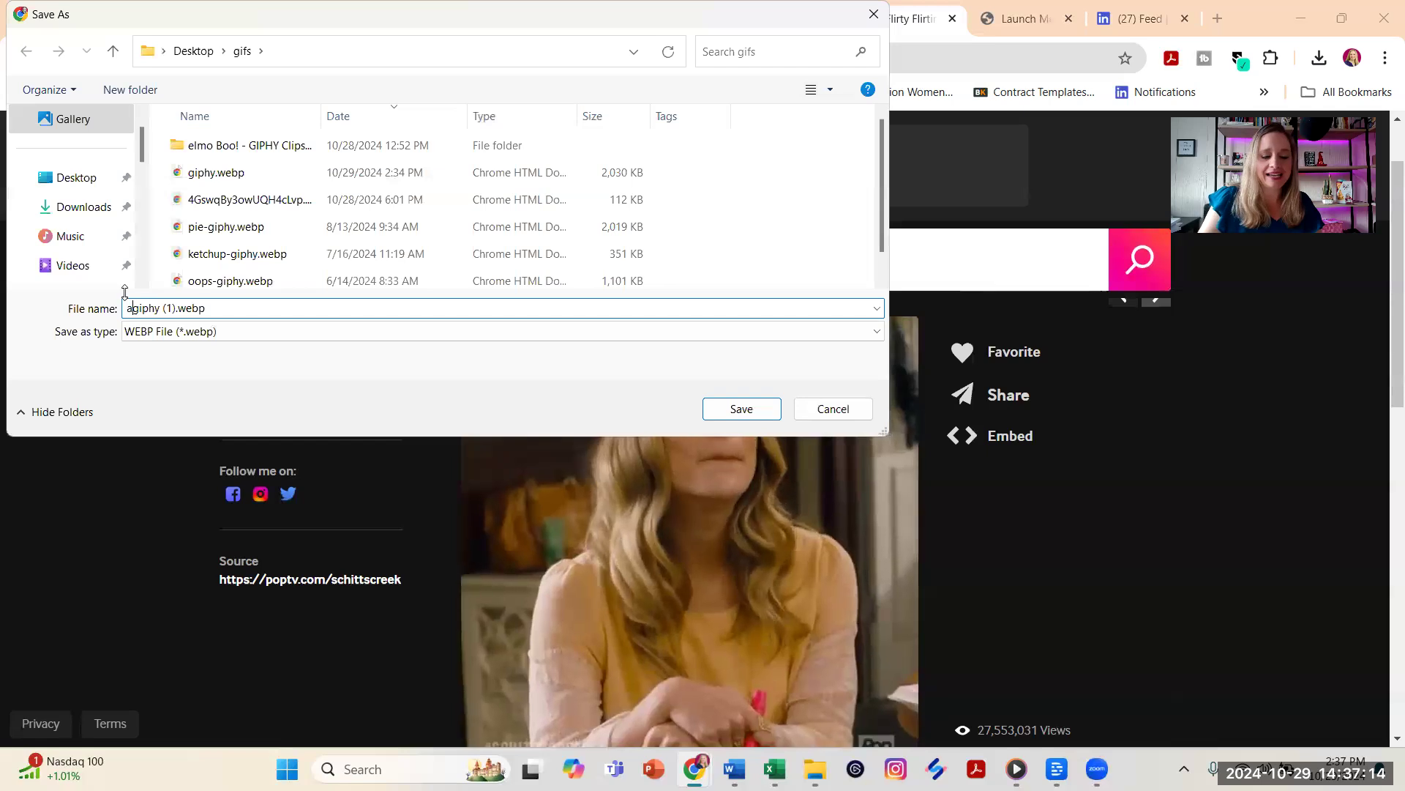
pyautogui.write('alexis-')
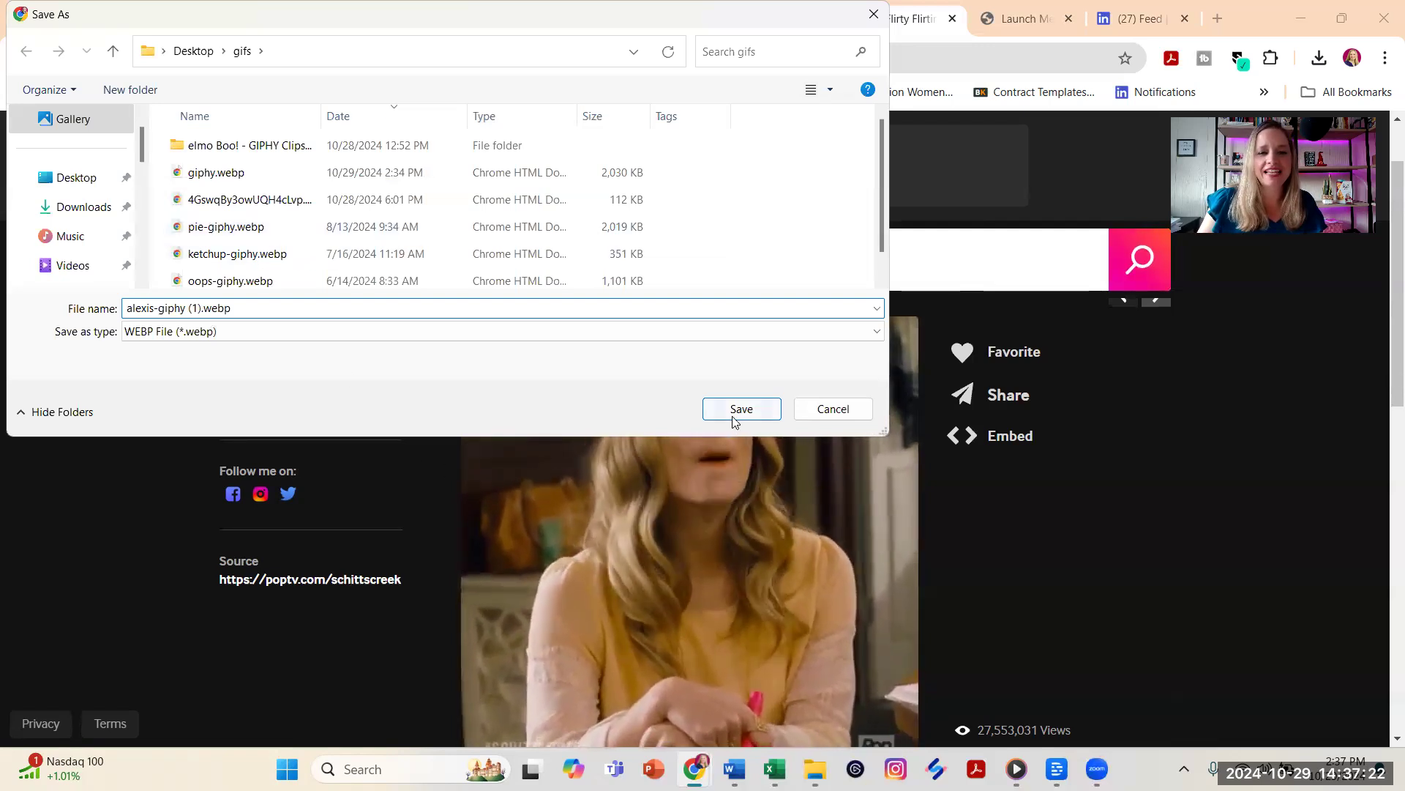
pyautogui.click(740, 408)
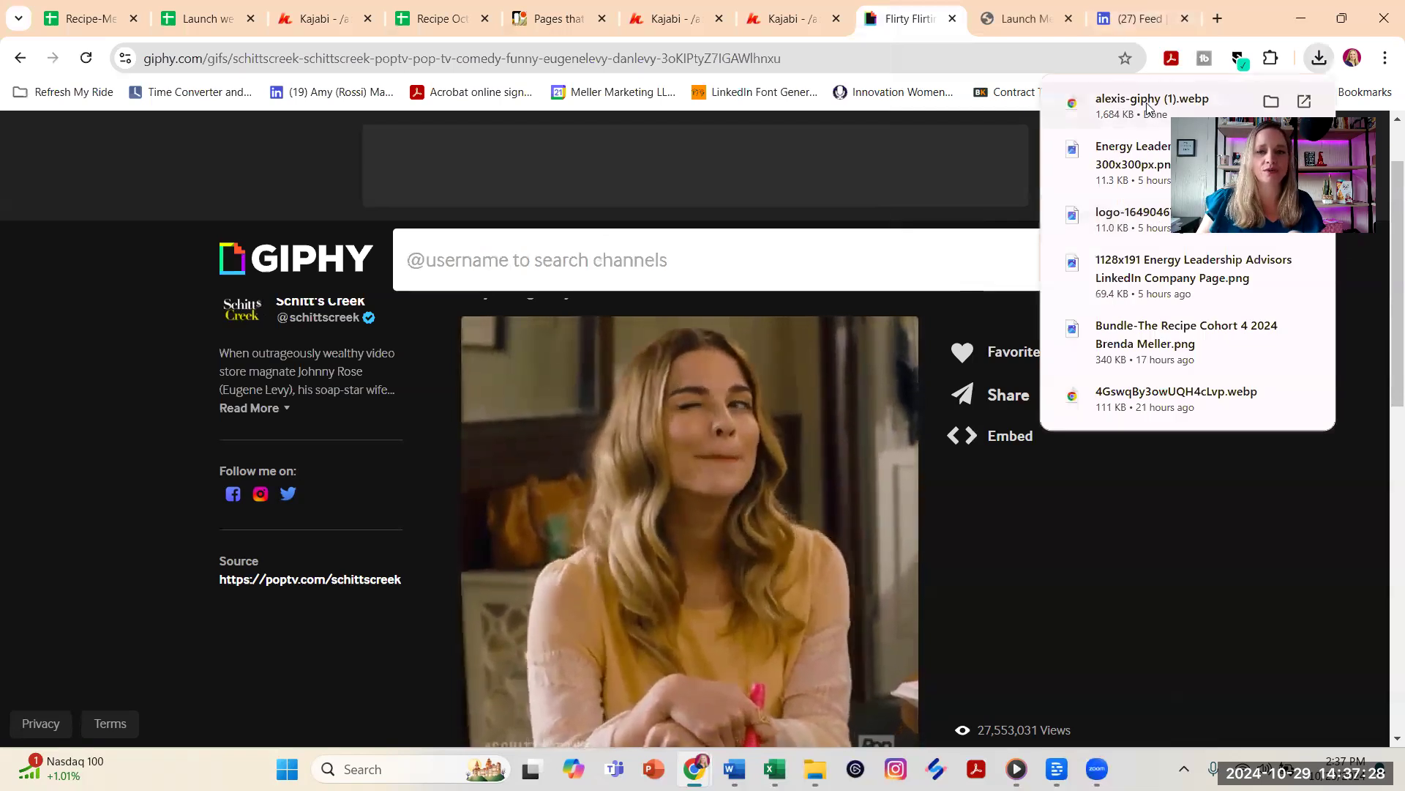
# View the downloaded alexis-giphy (1).webp playing in its own Chrome tab from Downloads.
pyautogui.click(1152, 98)
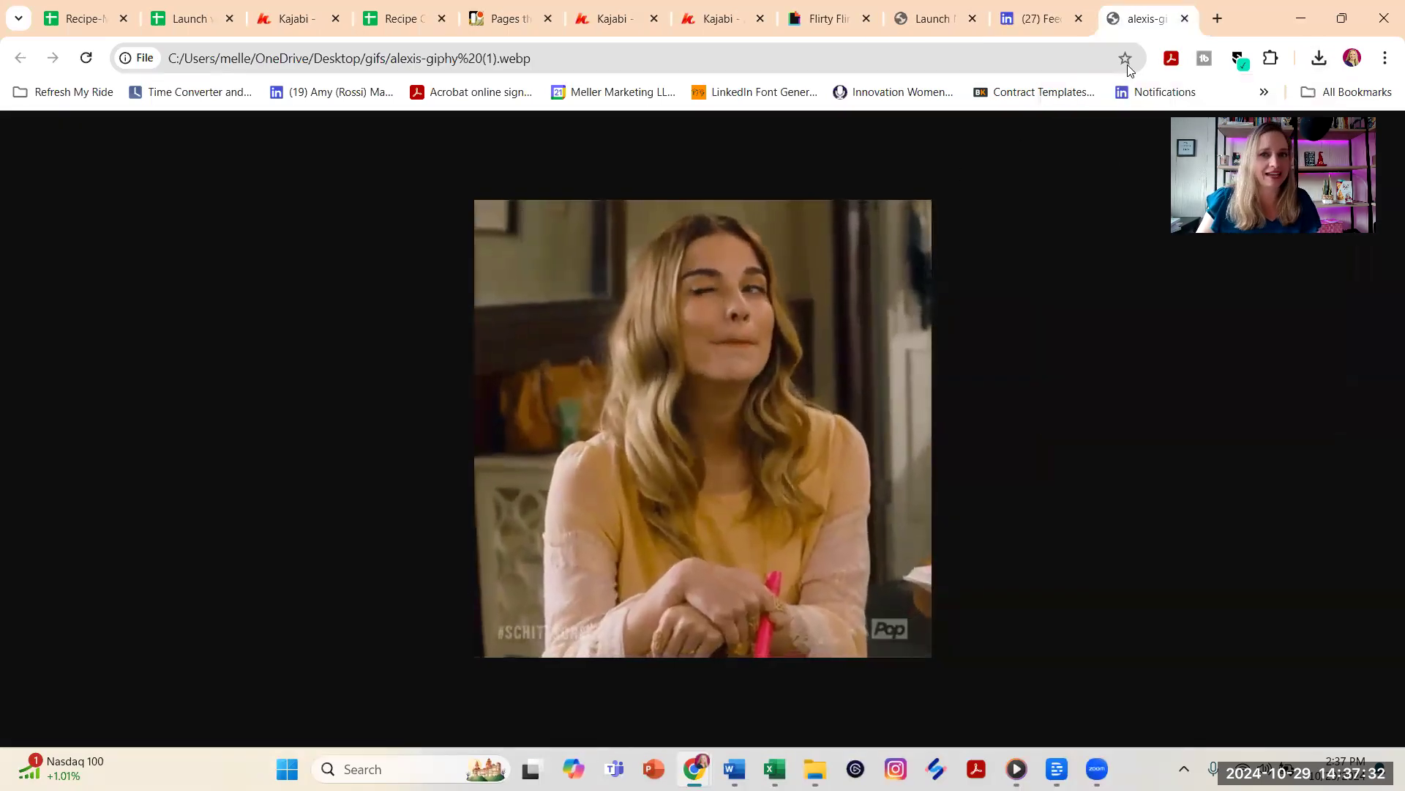
pyautogui.moveTo(1184, 18)
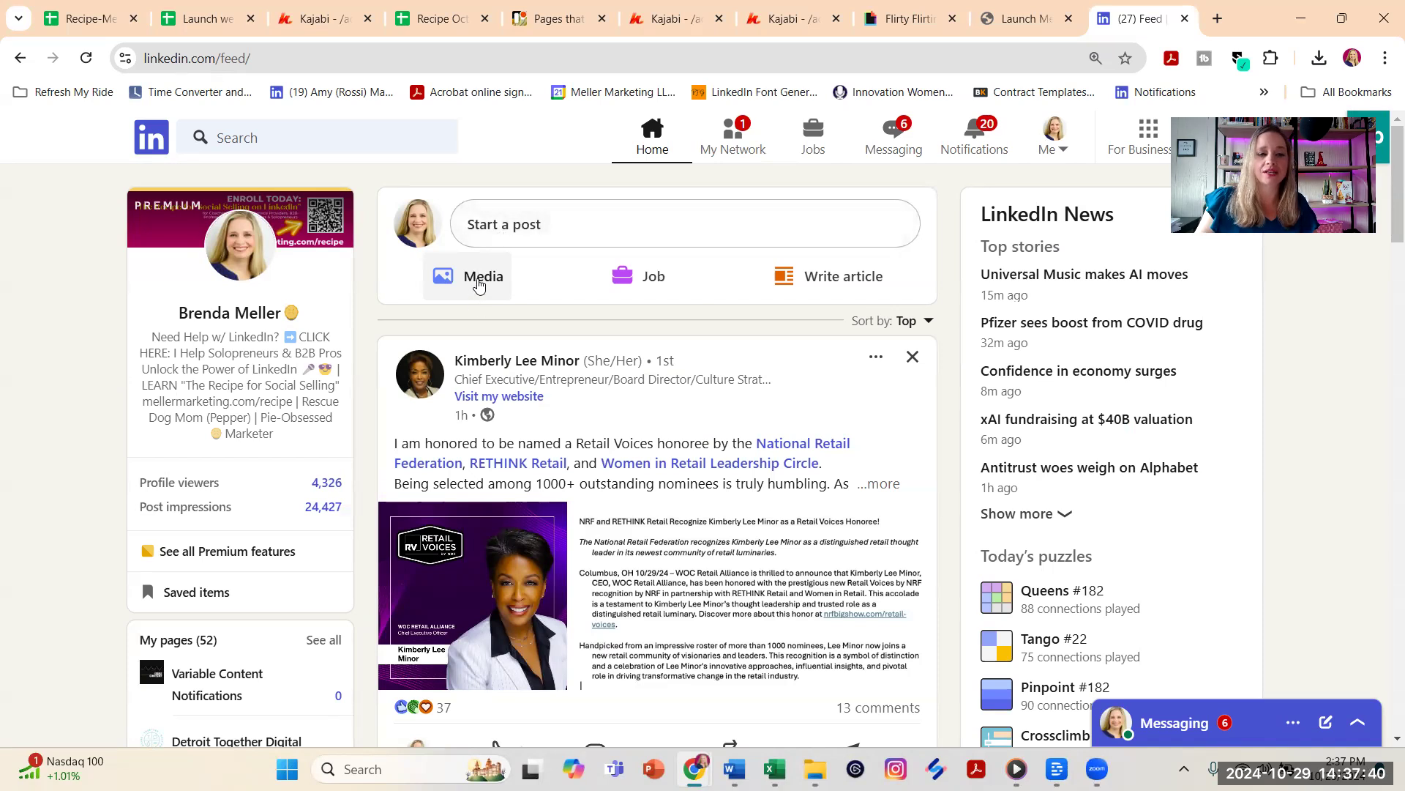
# Start a LinkedIn media post and select alexis-giphy (1).webp from the gifs folder to upload.
pyautogui.click(481, 277)
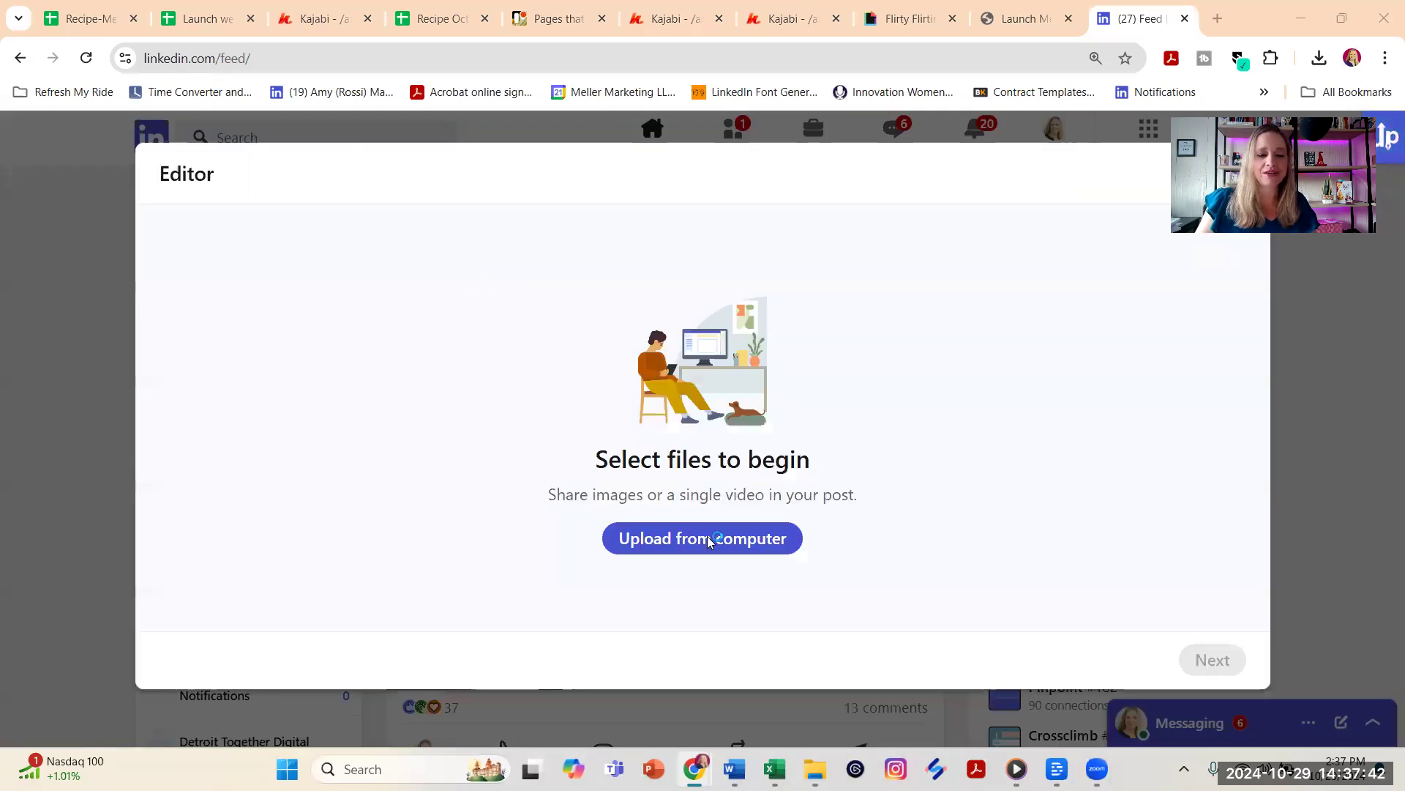
pyautogui.click(702, 537)
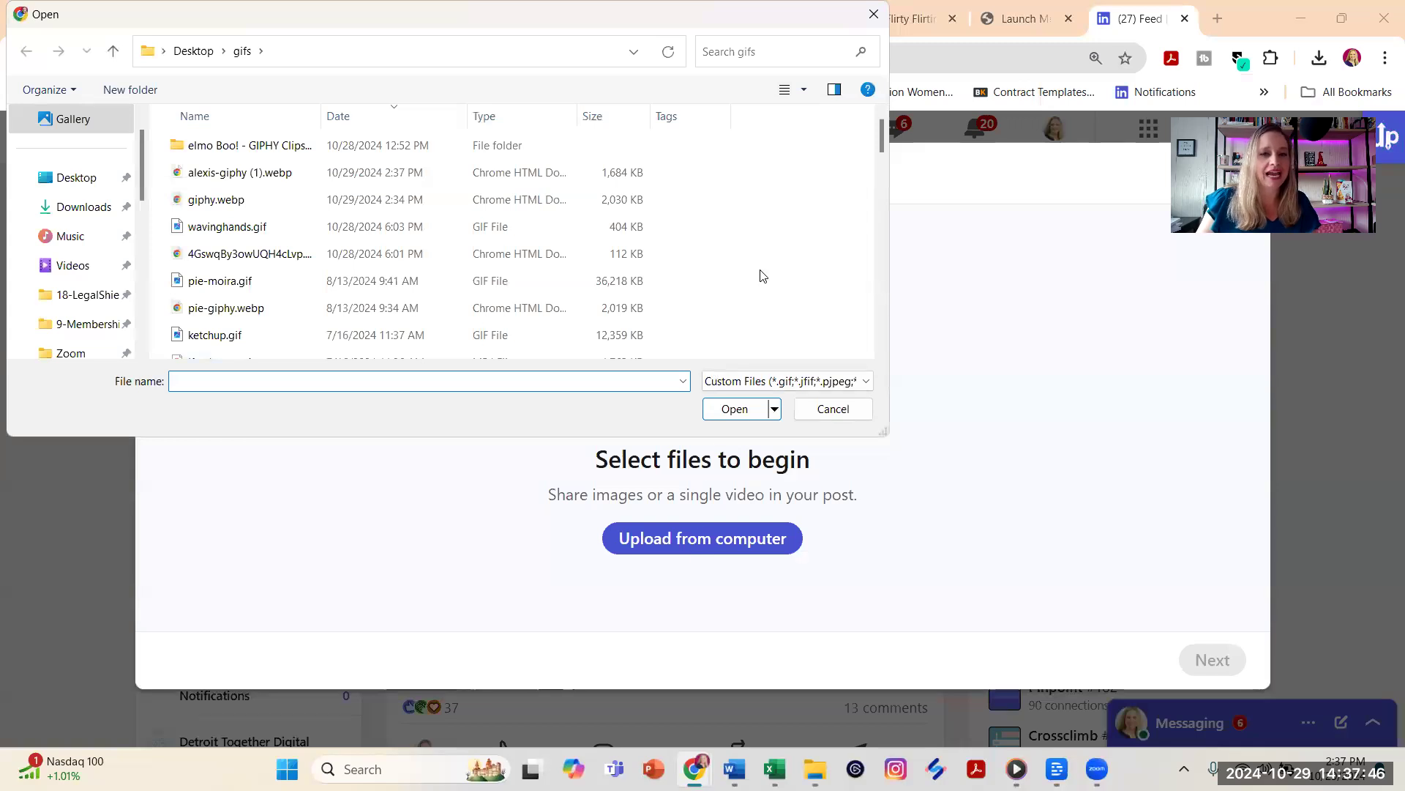
pyautogui.click(242, 173)
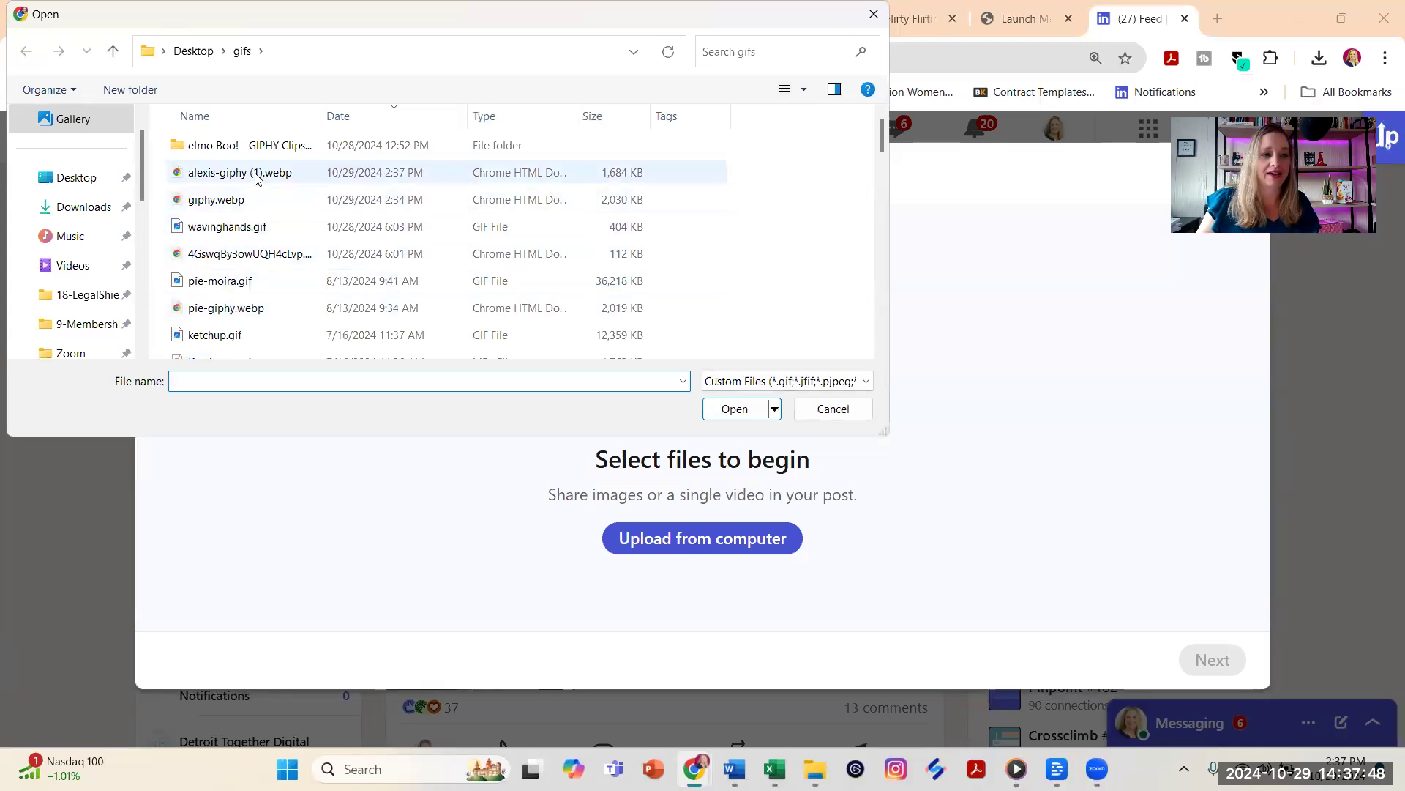
pyautogui.click(240, 173)
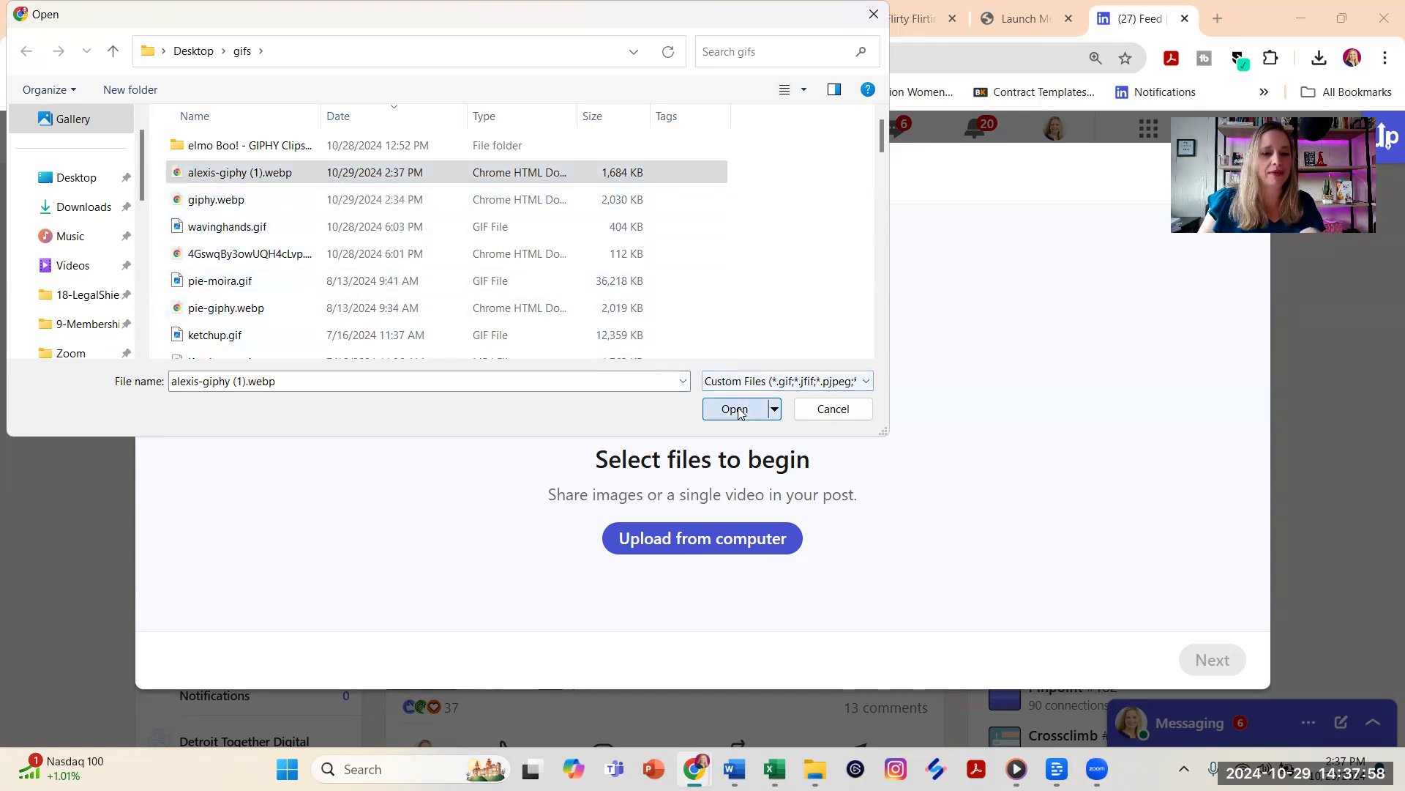
# Upload the winking GIF and continue past the Editor to the post composer awaiting a caption.
pyautogui.click(734, 408)
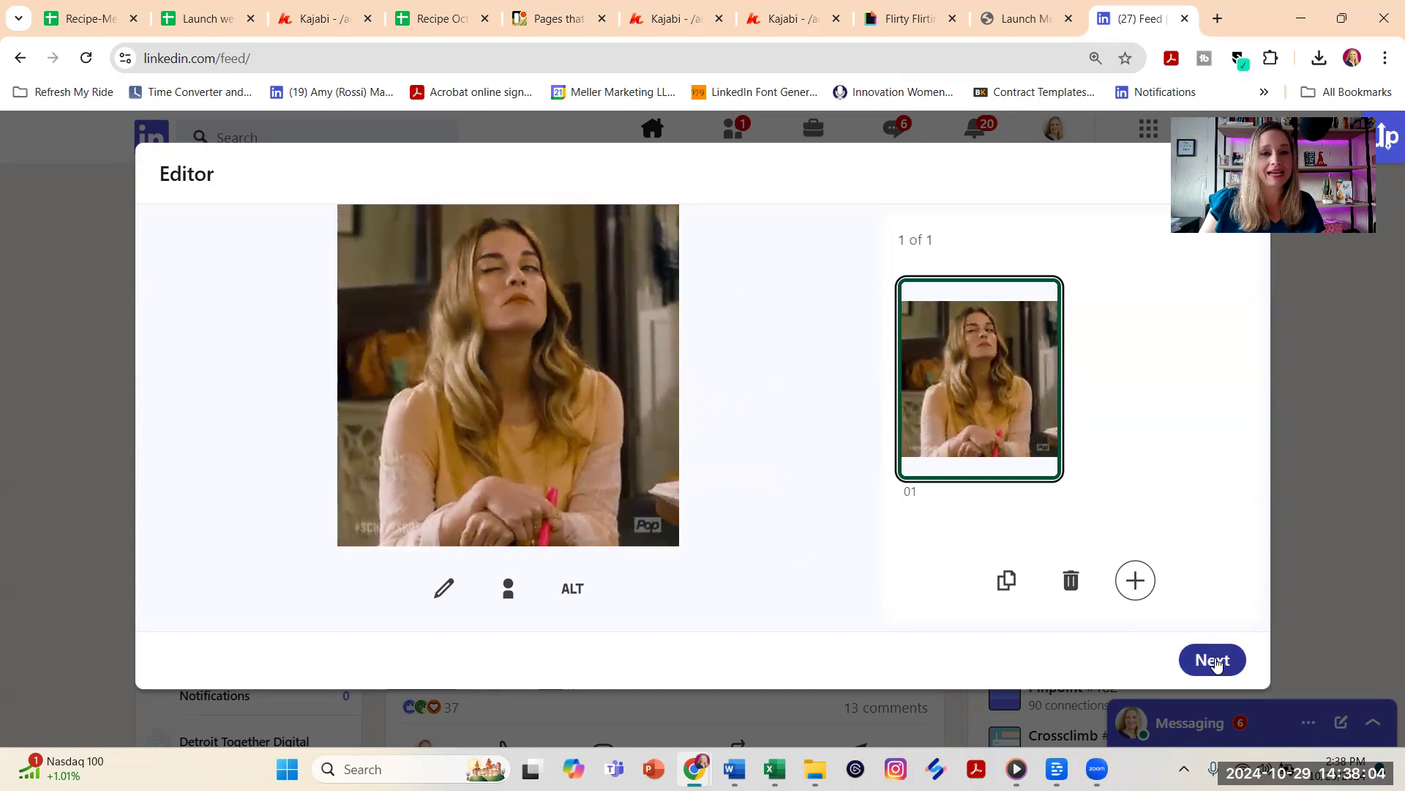
pyautogui.click(1212, 661)
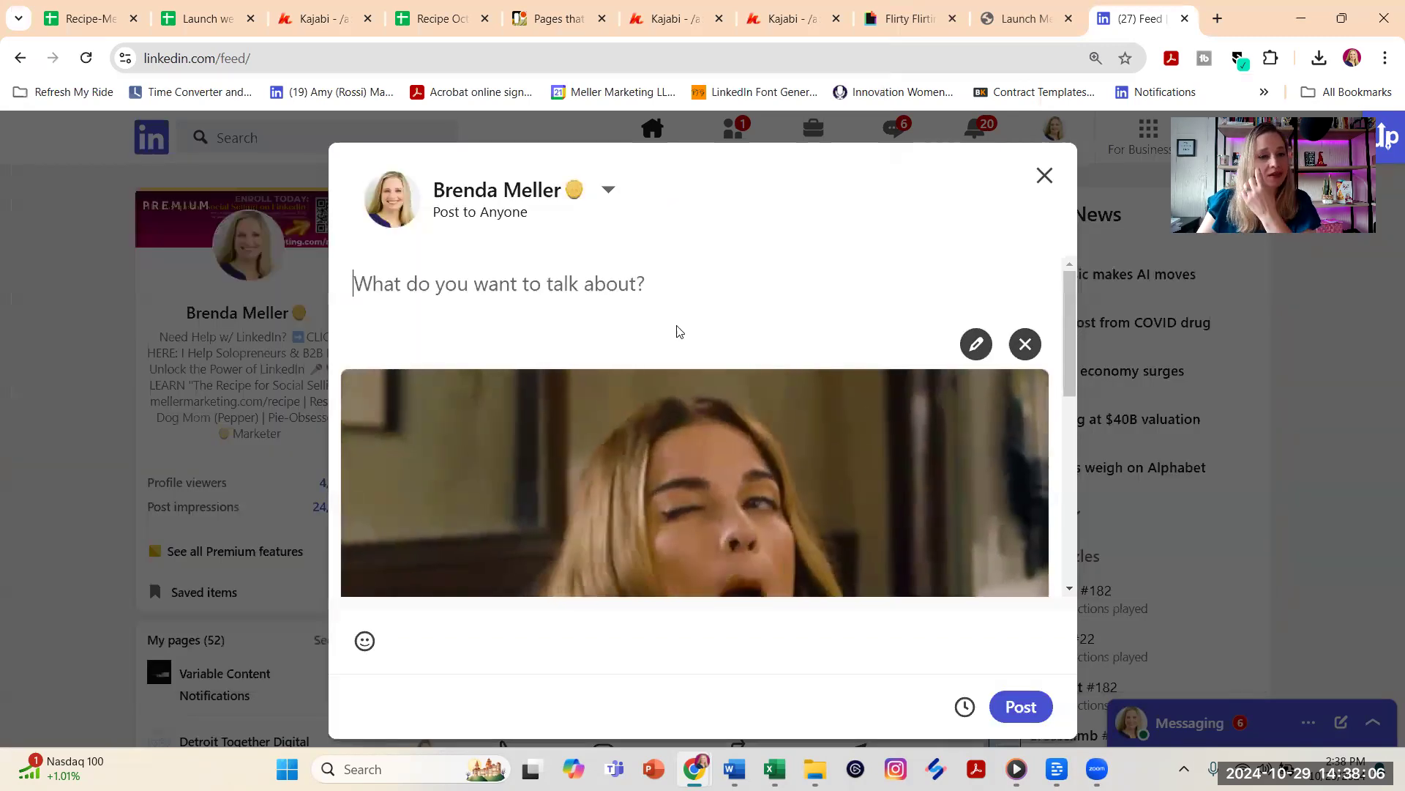